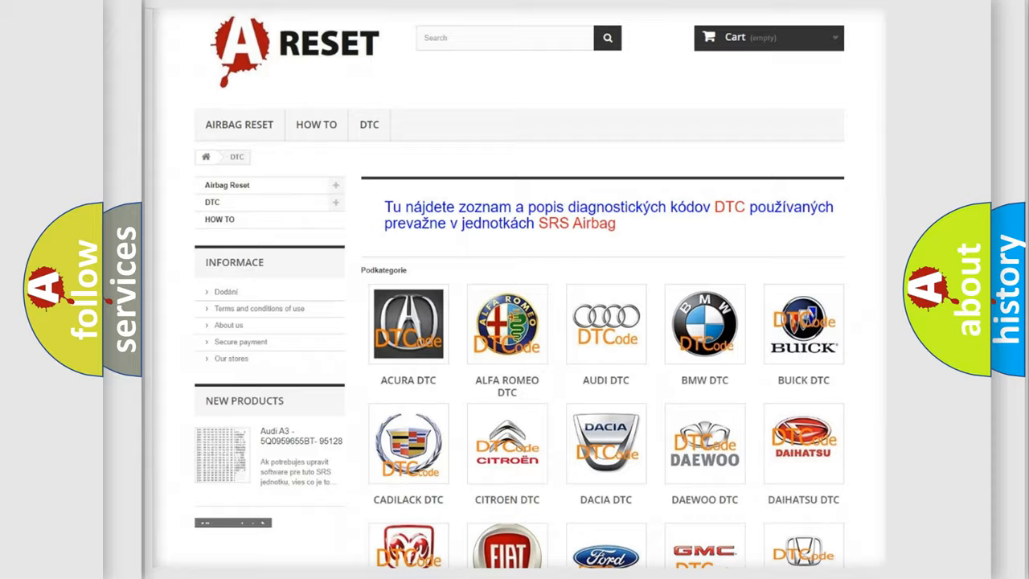
pyautogui.scroll(-3)
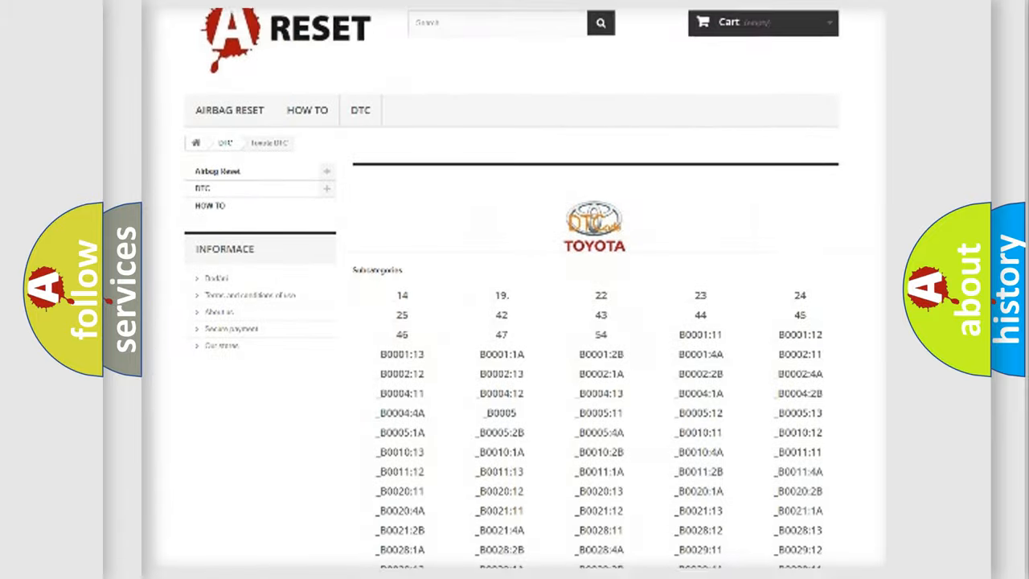
pyautogui.scroll(-3)
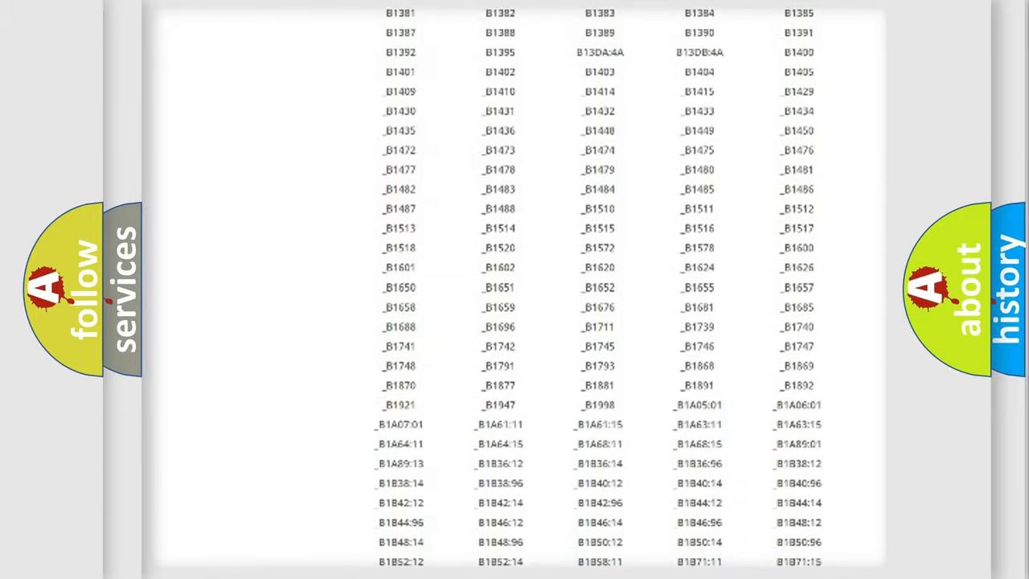